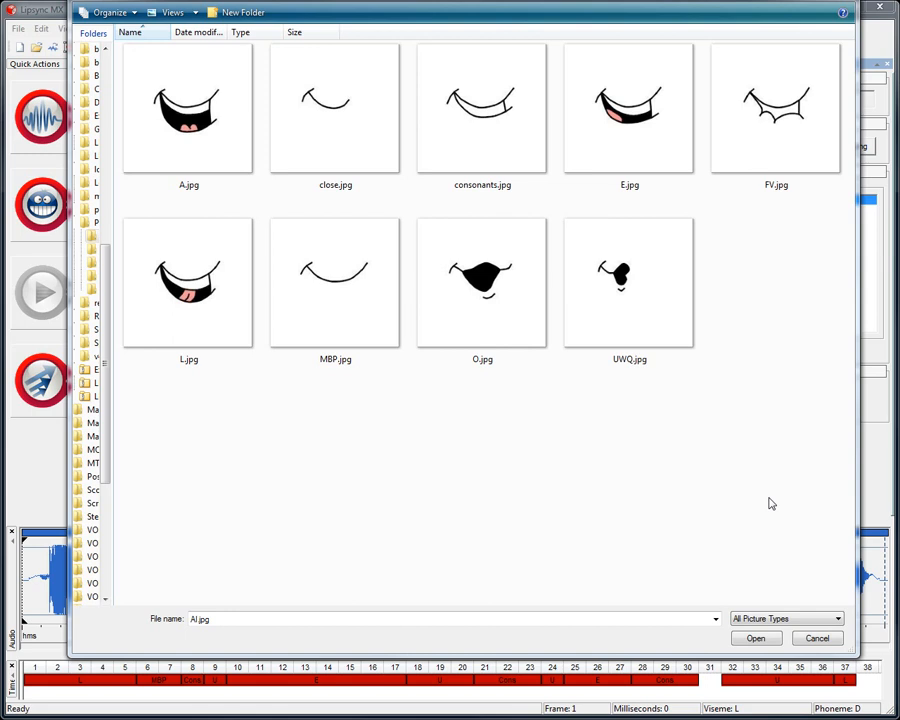
mouse_move(784, 396)
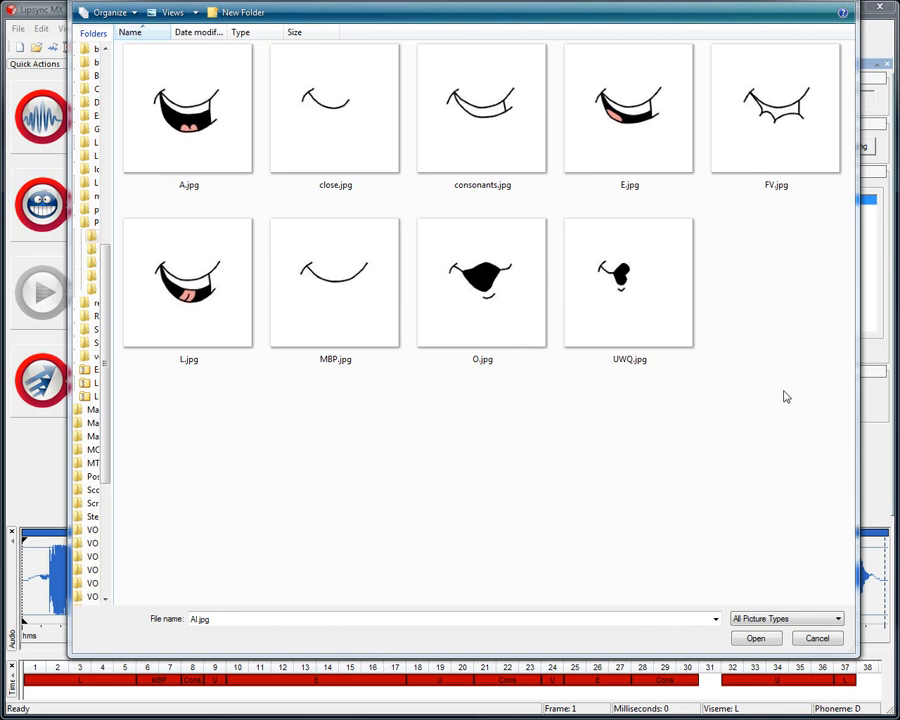
mouse_move(236, 214)
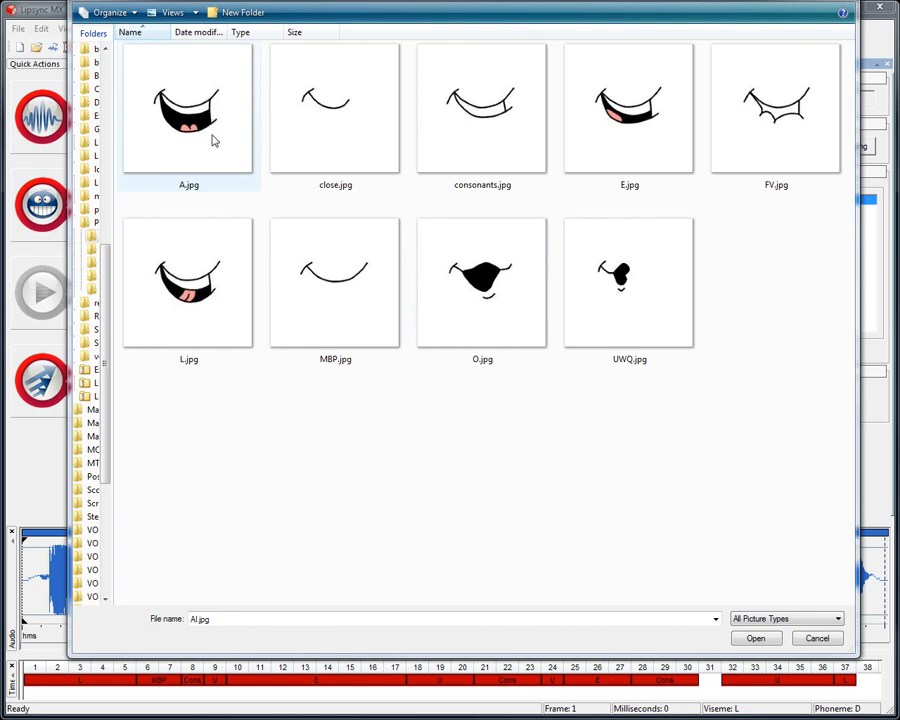
Browse the open-file dialog through the folders holding the simple mouth-position images
left_click(632, 118)
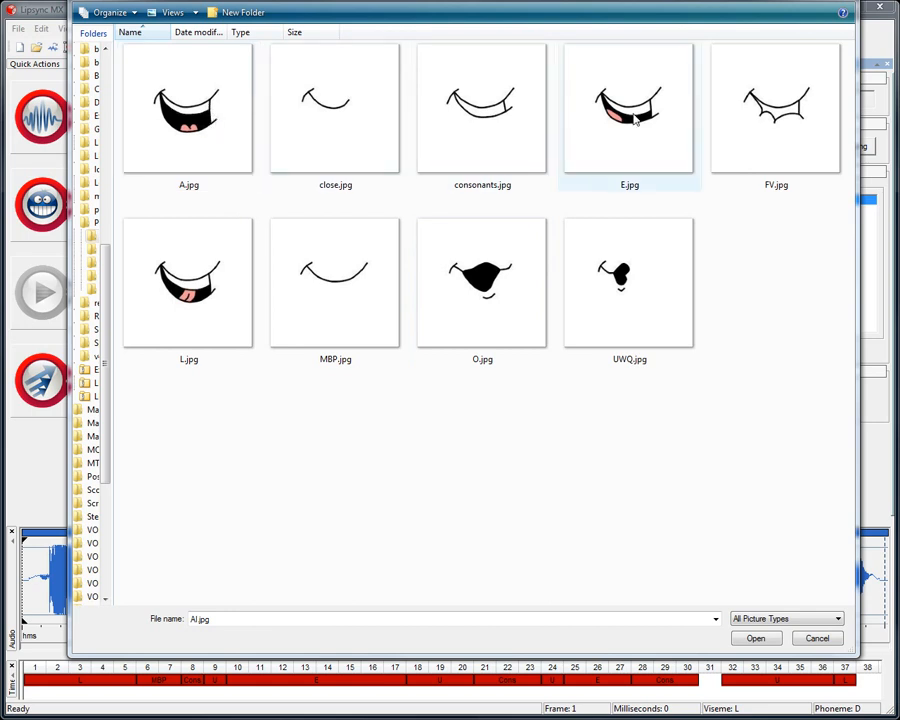
left_click(186, 288)
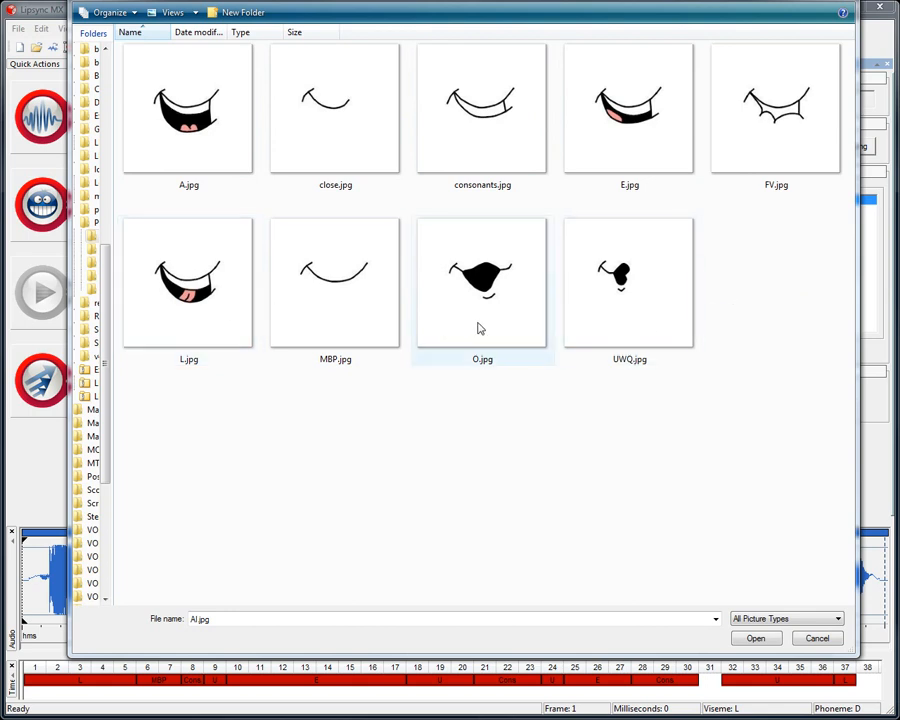
mouse_move(796, 452)
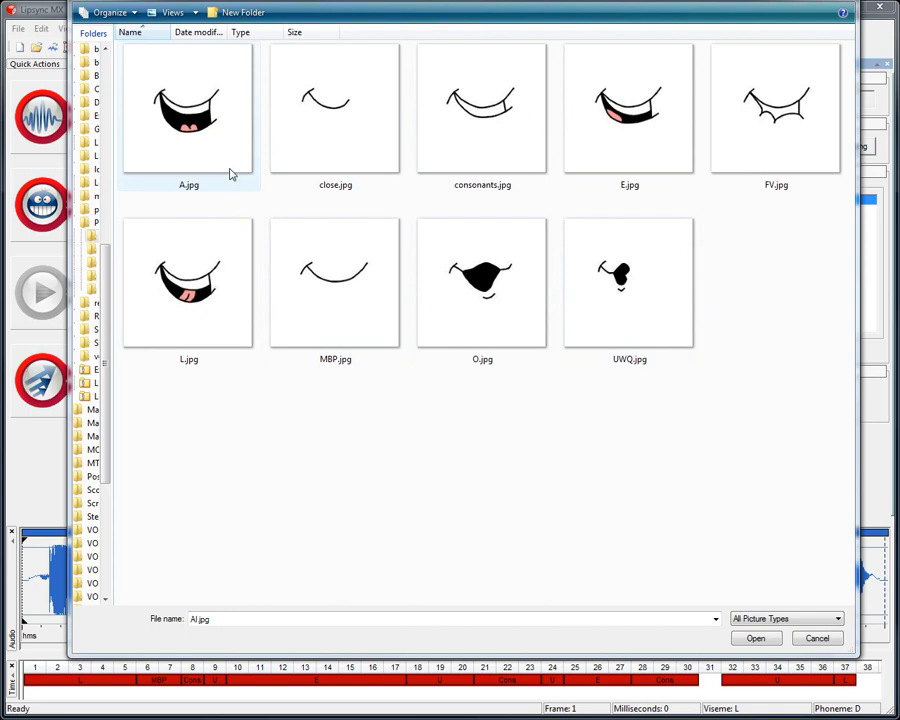
mouse_move(250, 180)
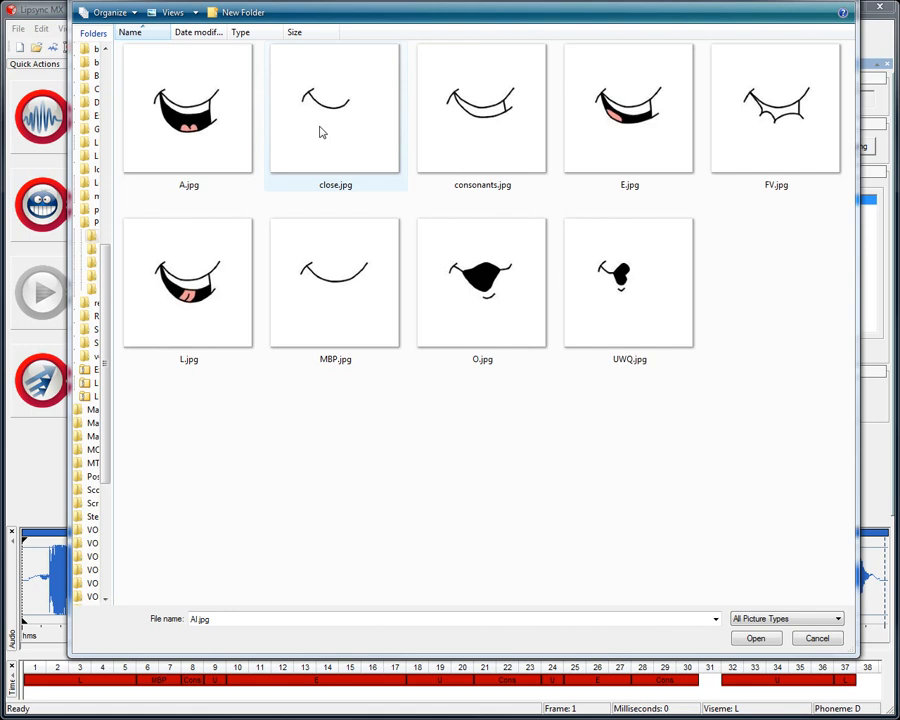
mouse_move(328, 128)
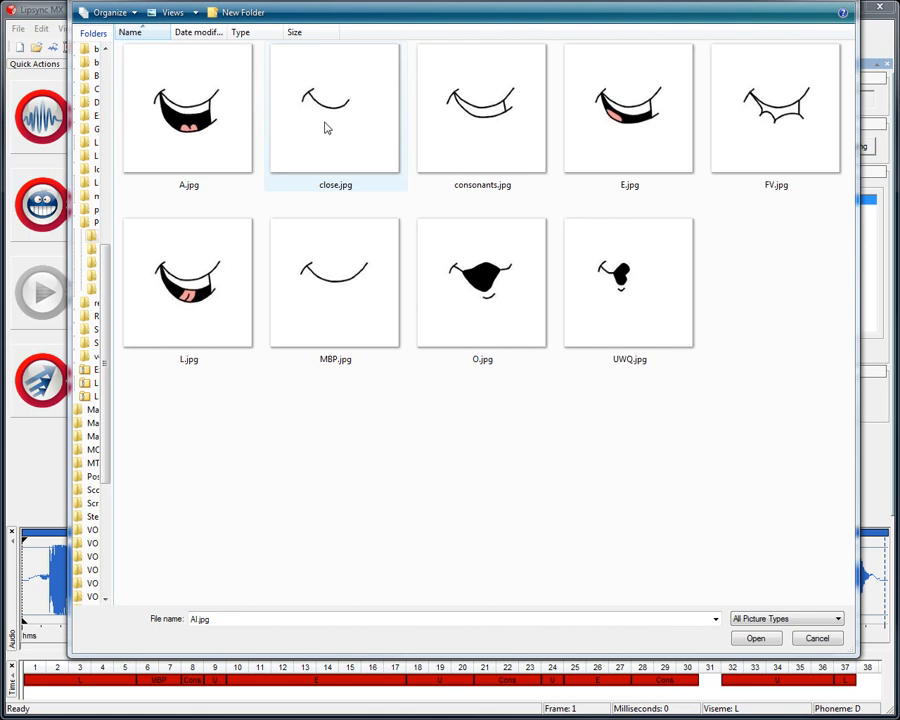
left_click(482, 110)
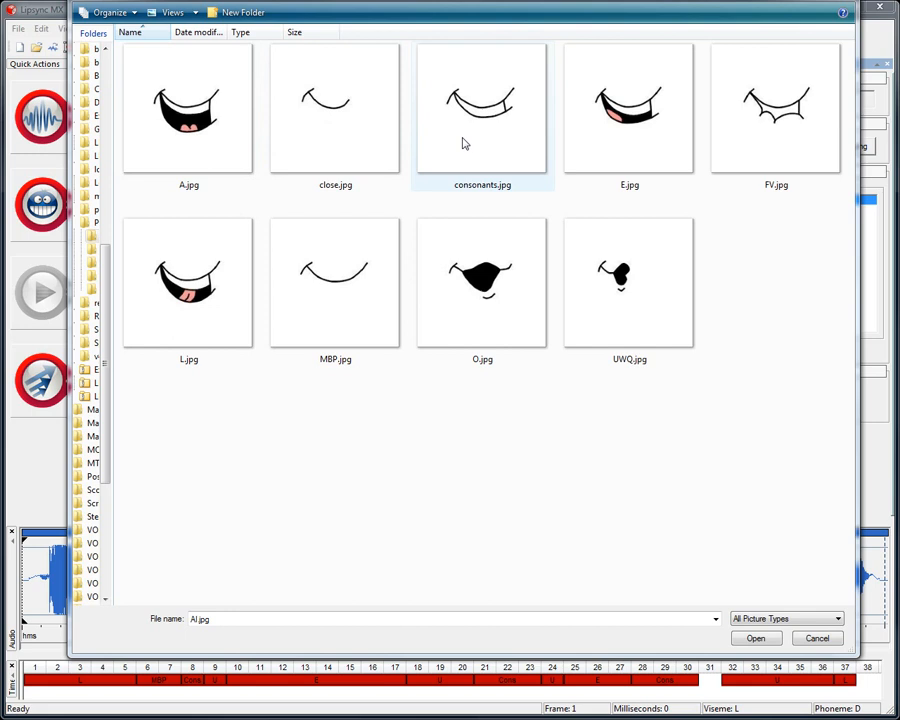
mouse_move(676, 188)
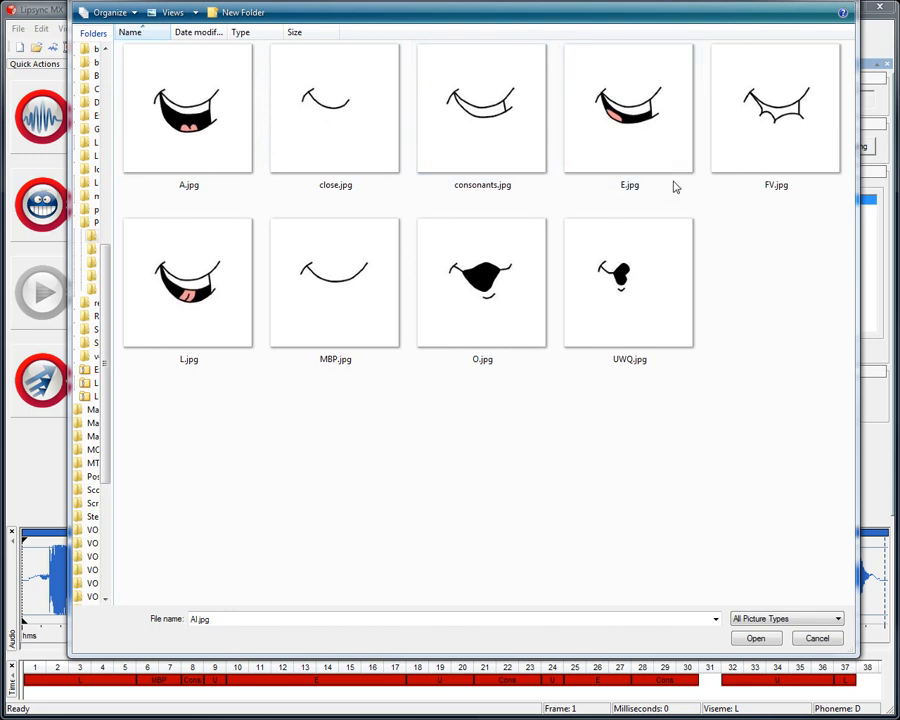
left_click(634, 110)
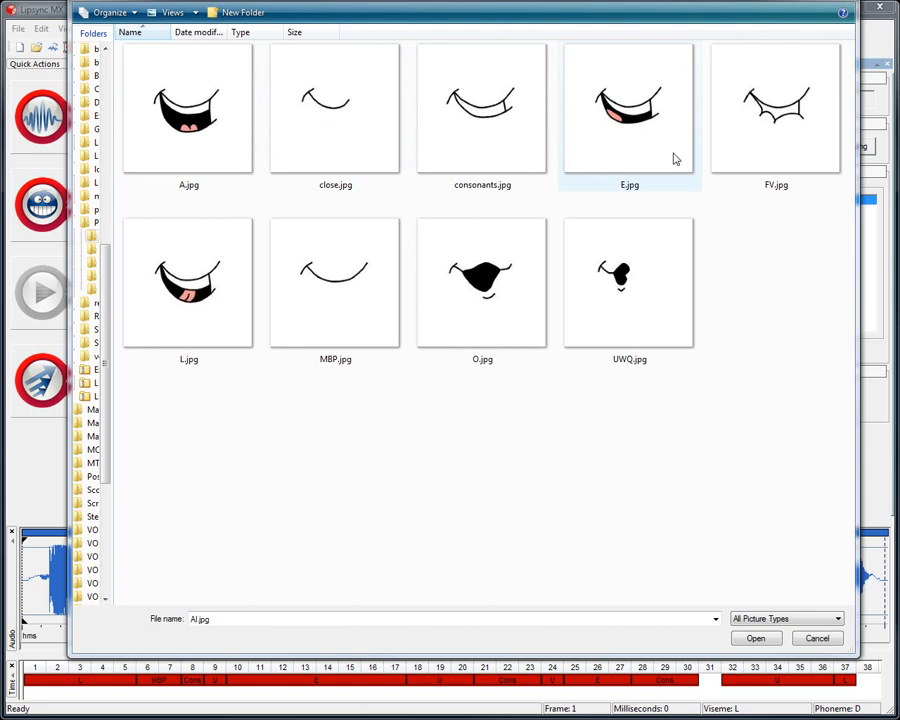
left_click(188, 290)
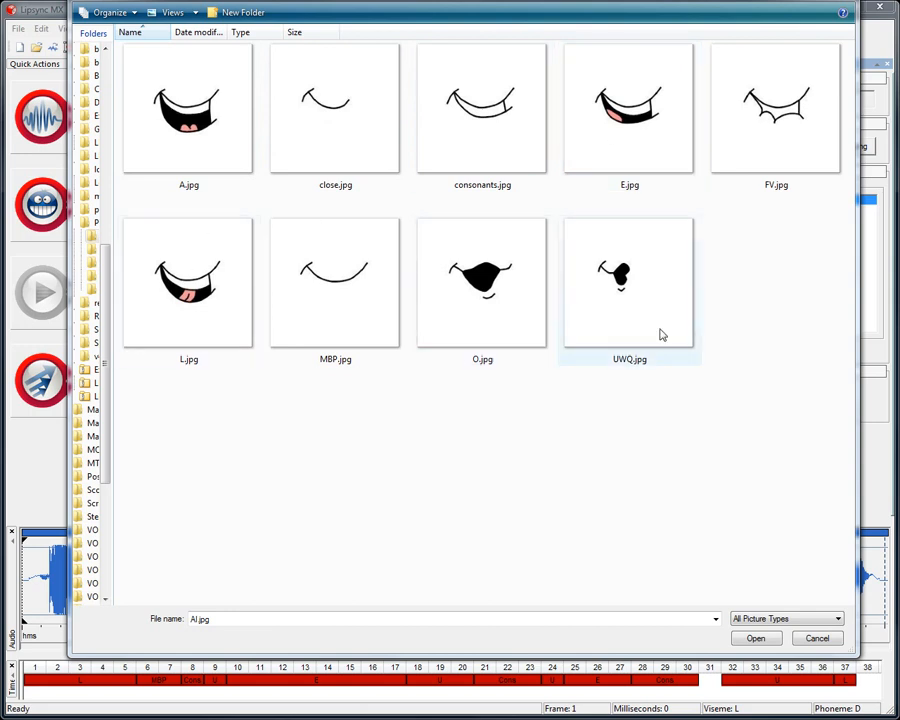
mouse_move(648, 330)
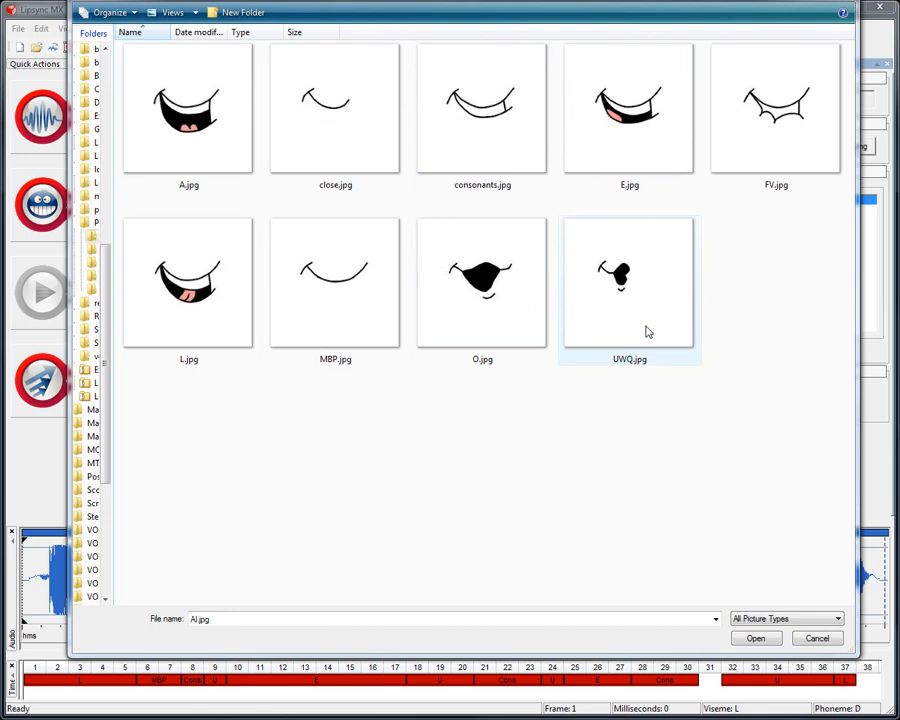
mouse_move(632, 320)
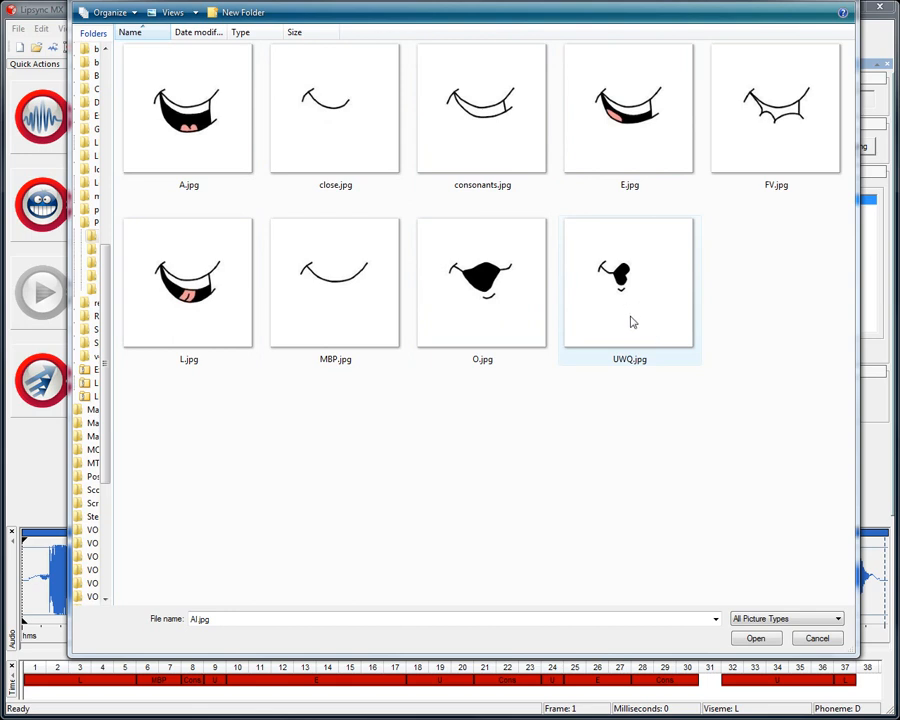
mouse_move(638, 312)
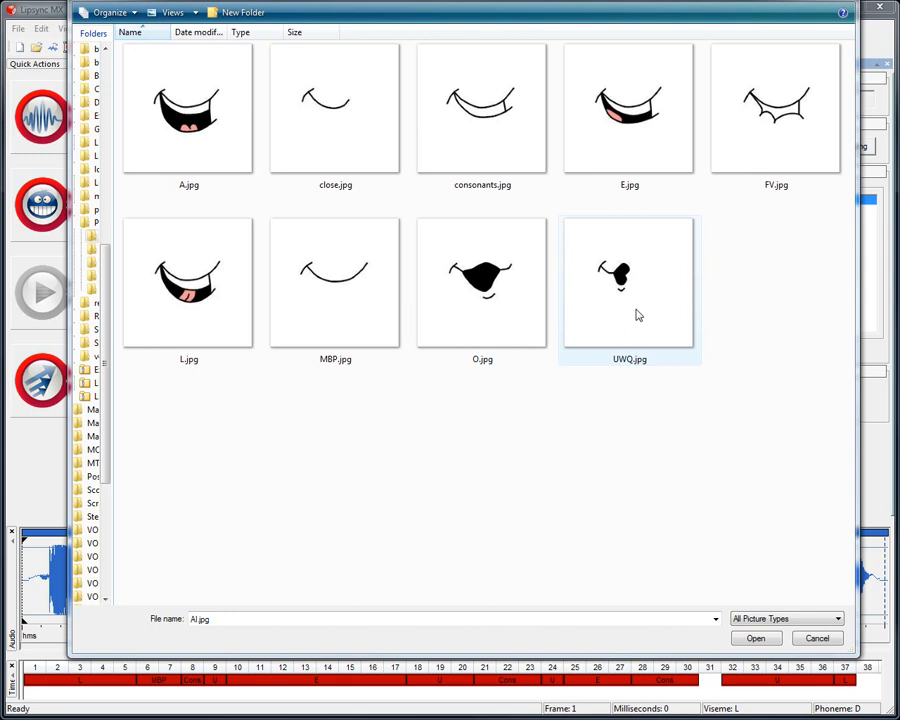
Navigate to the folder of full cartoon-head images for the nine phonemes
left_click(624, 110)
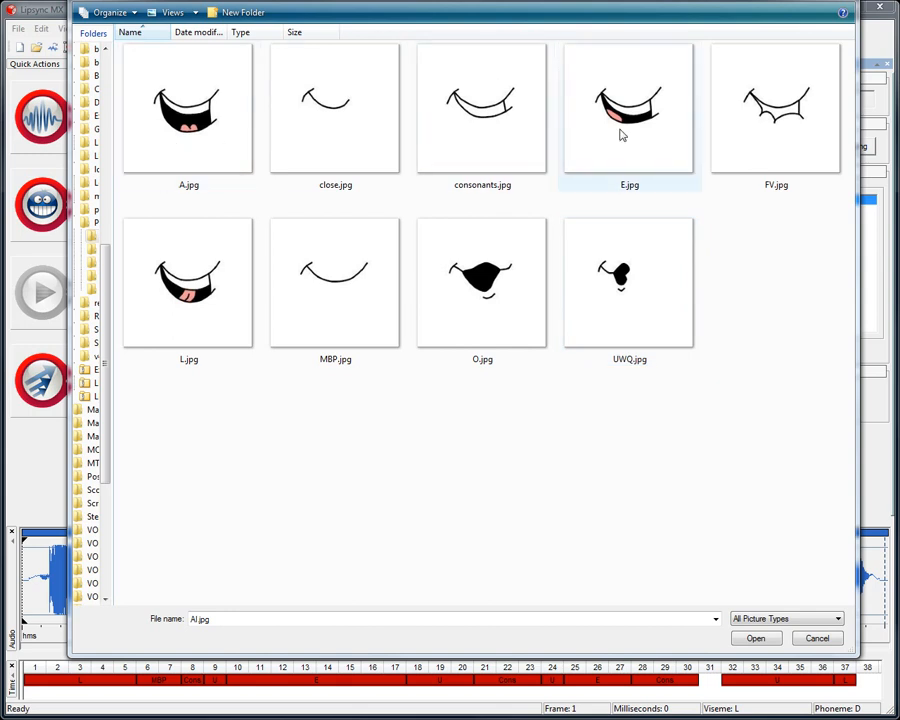
mouse_move(788, 346)
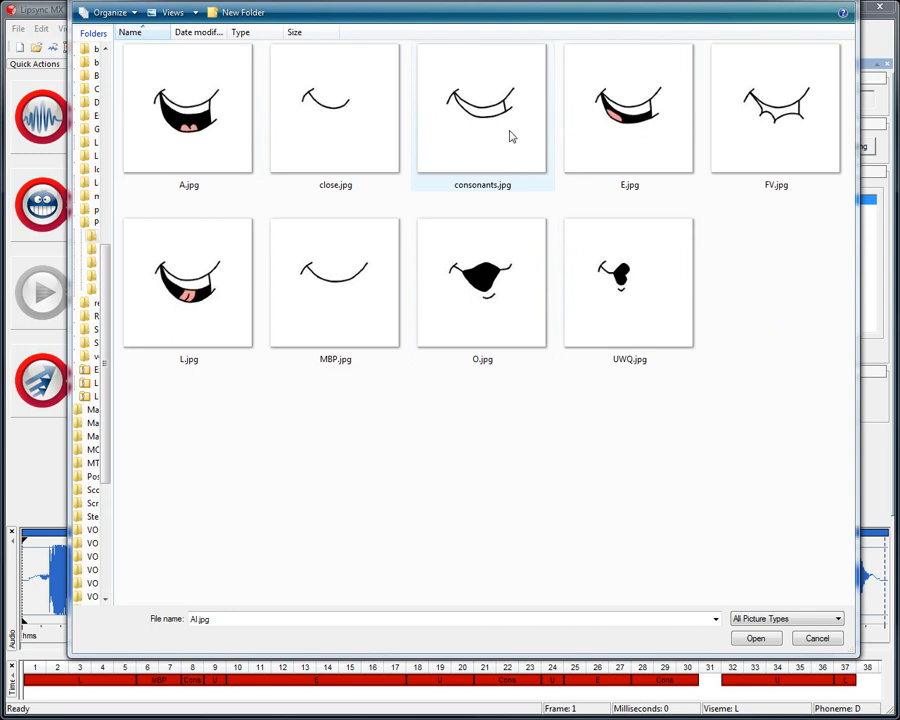
mouse_move(450, 148)
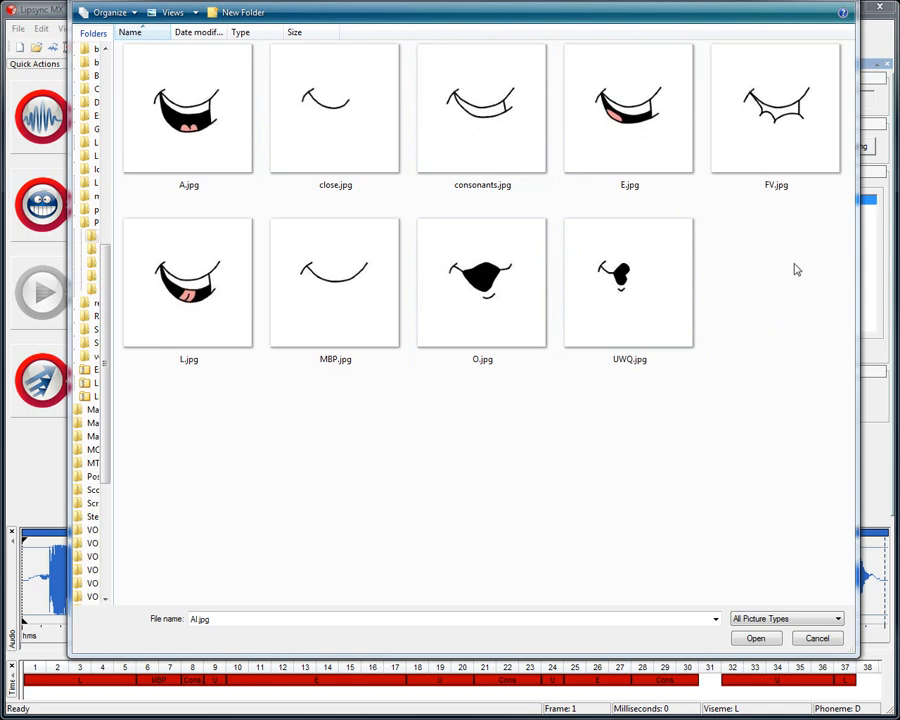
mouse_move(790, 240)
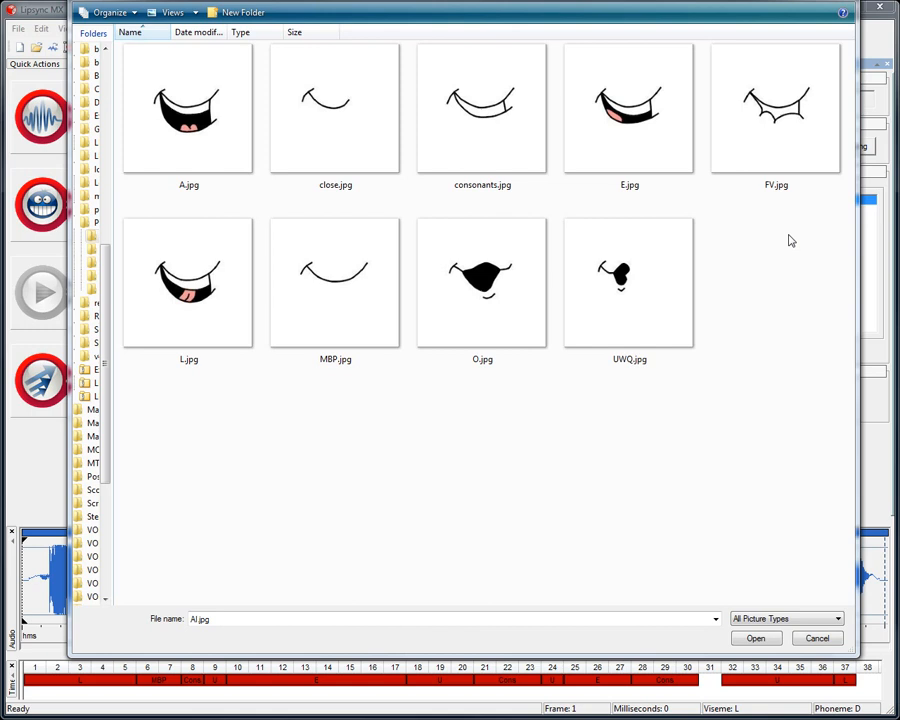
left_click(186, 300)
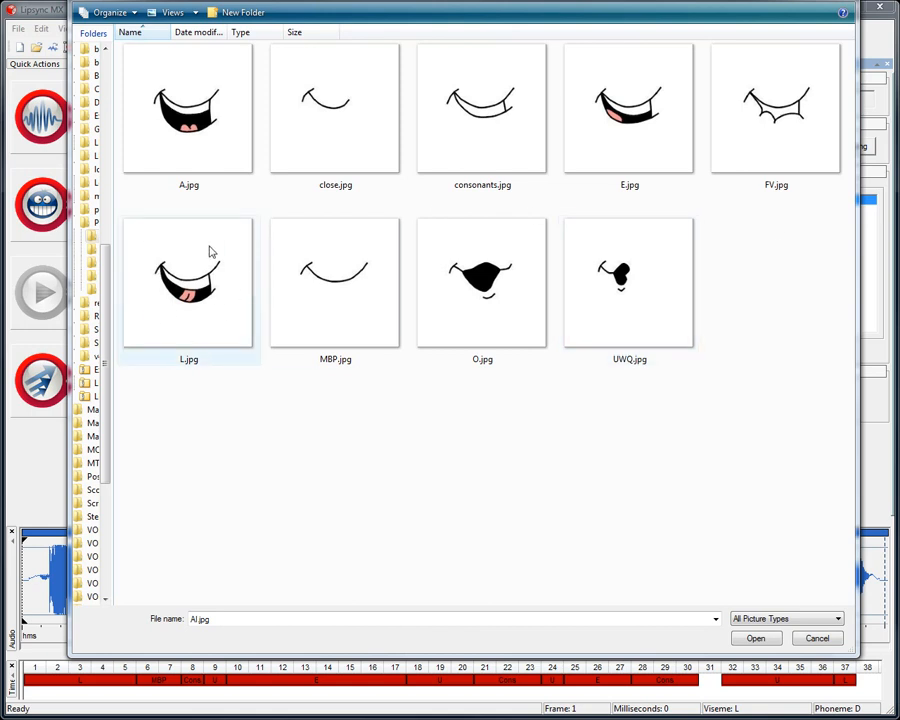
mouse_move(192, 314)
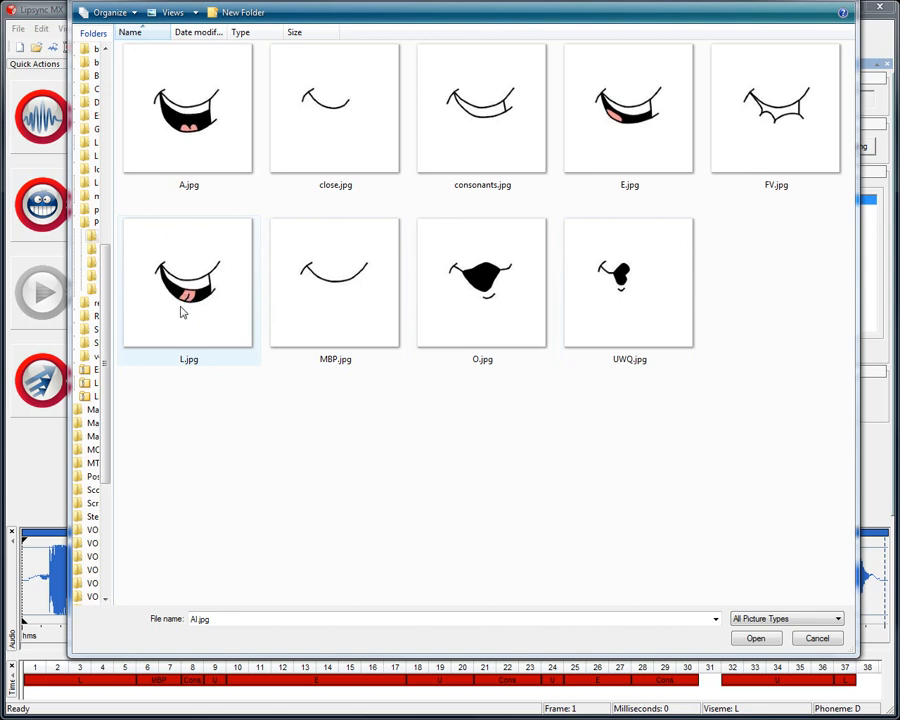
mouse_move(182, 312)
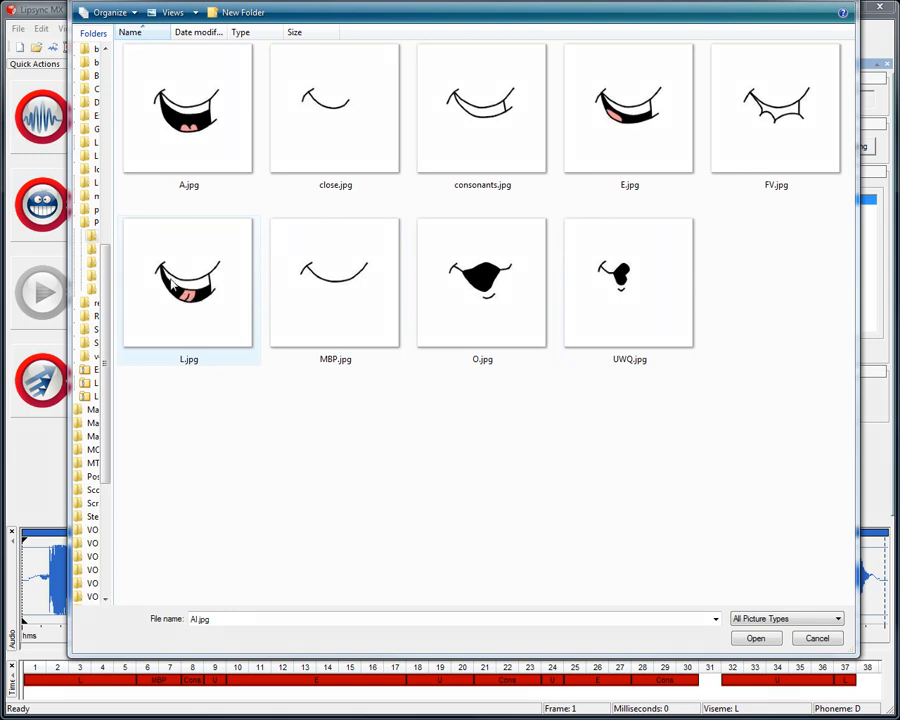
mouse_move(184, 220)
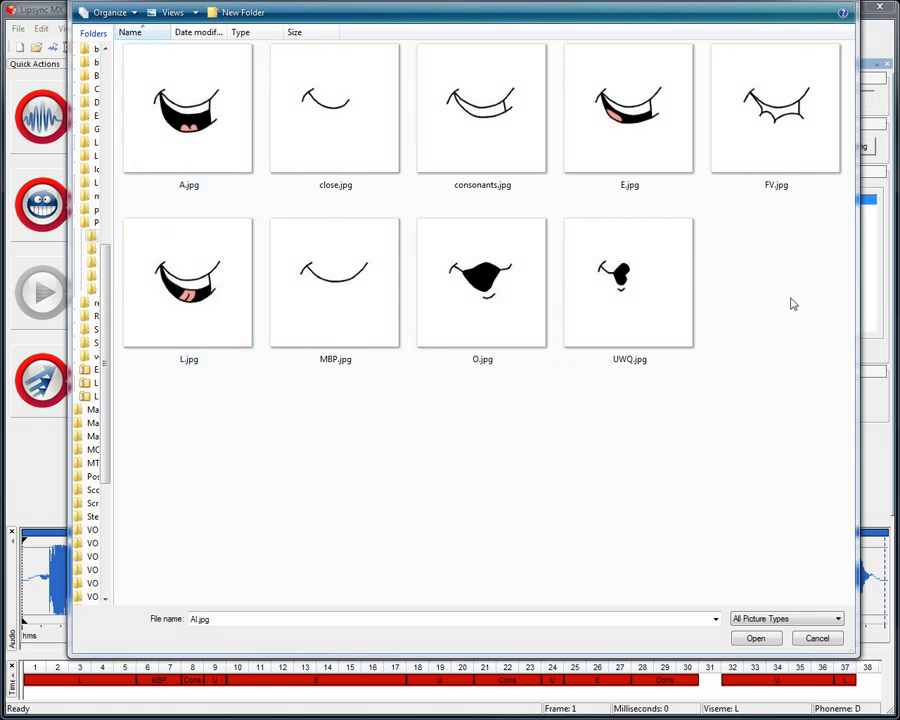
mouse_move(748, 206)
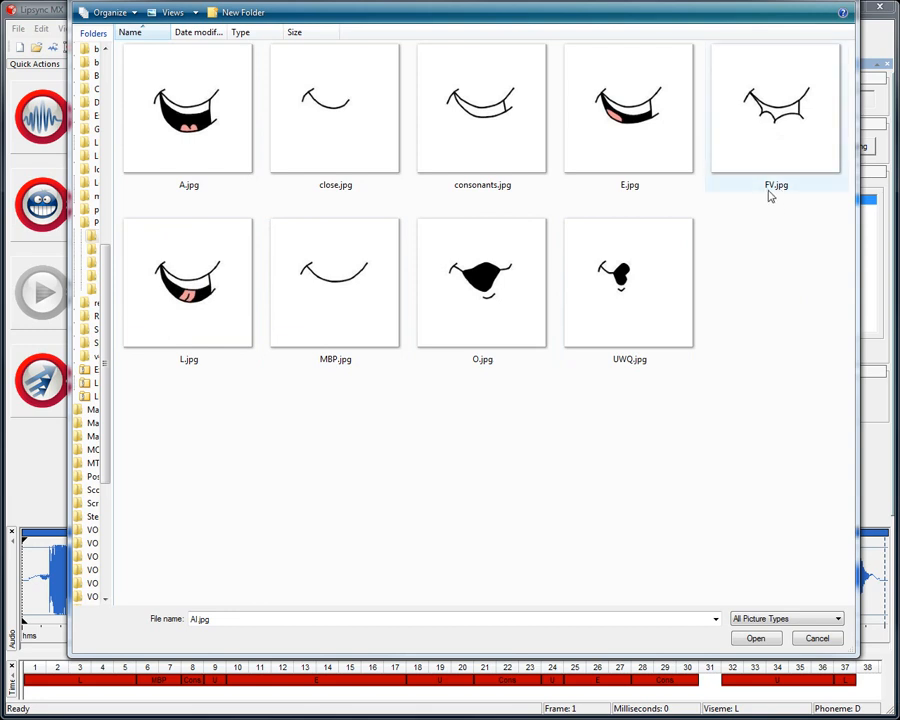
mouse_move(778, 148)
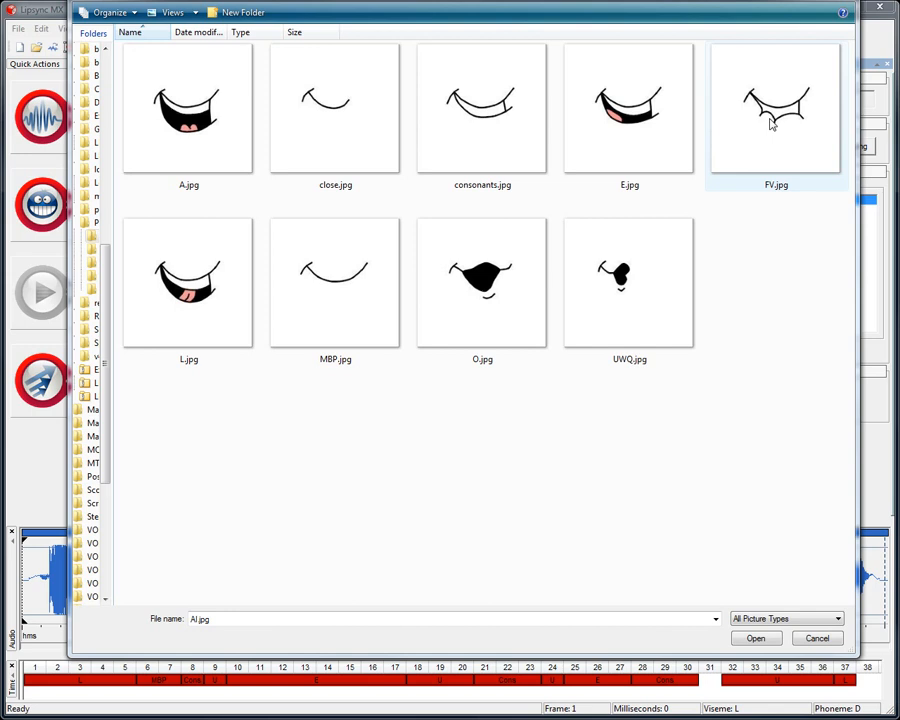
mouse_move(808, 120)
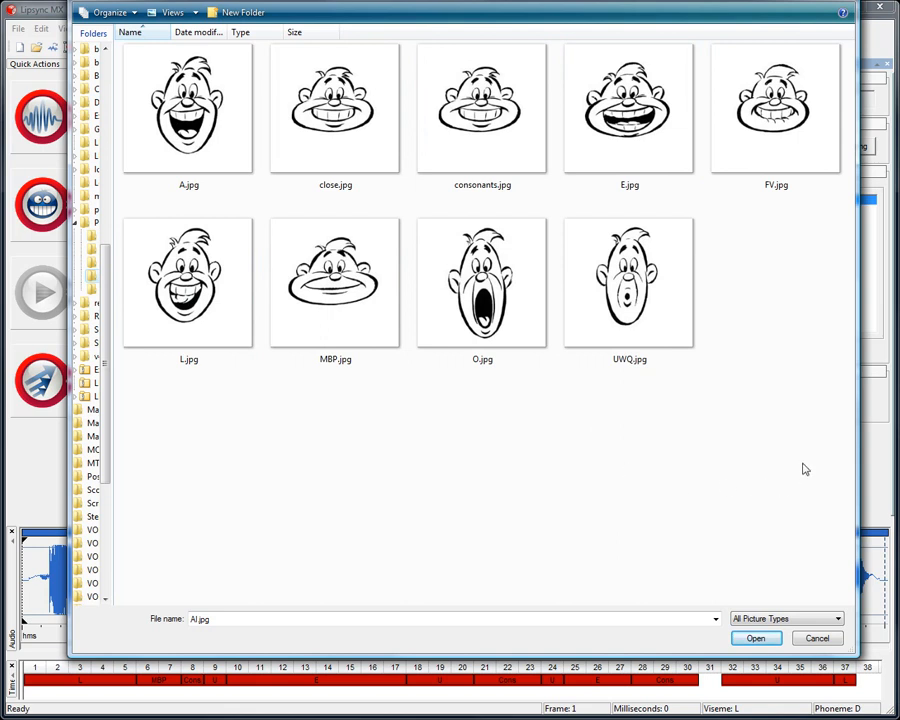
left_click(190, 120)
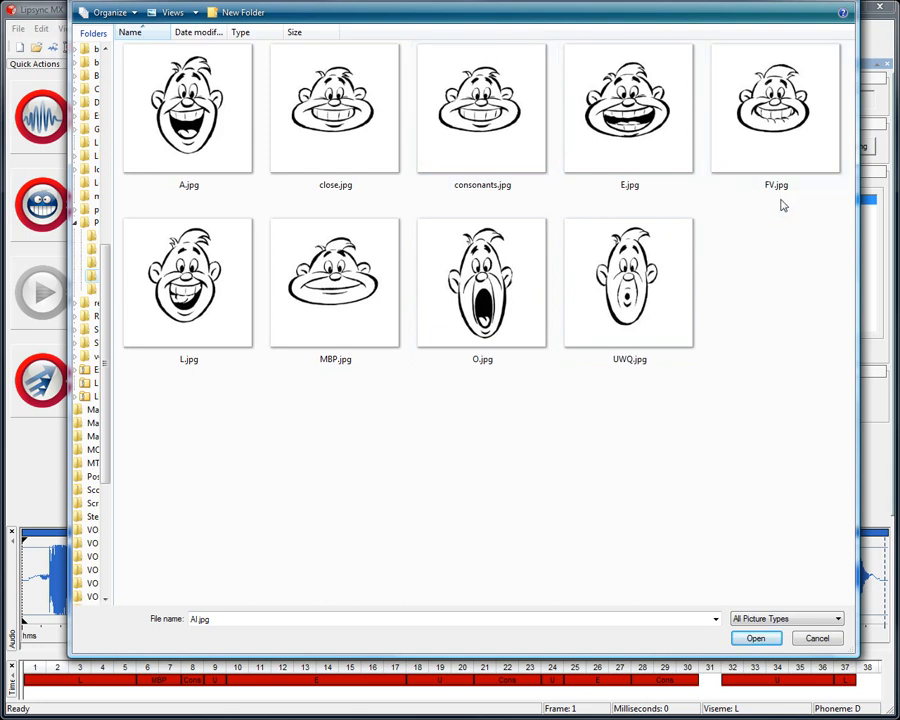
left_click(772, 110)
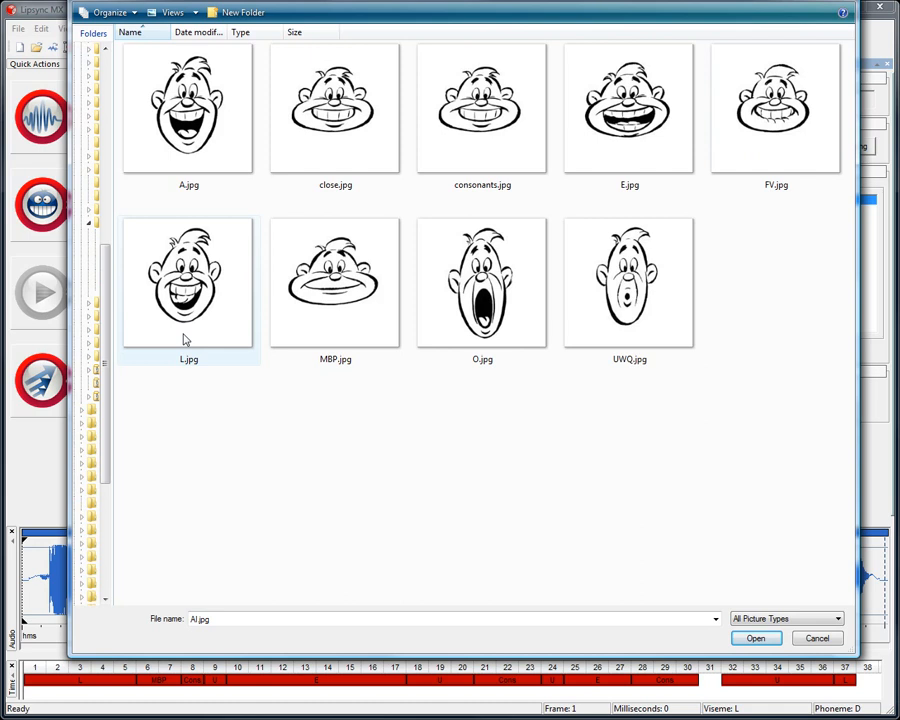
left_click(192, 120)
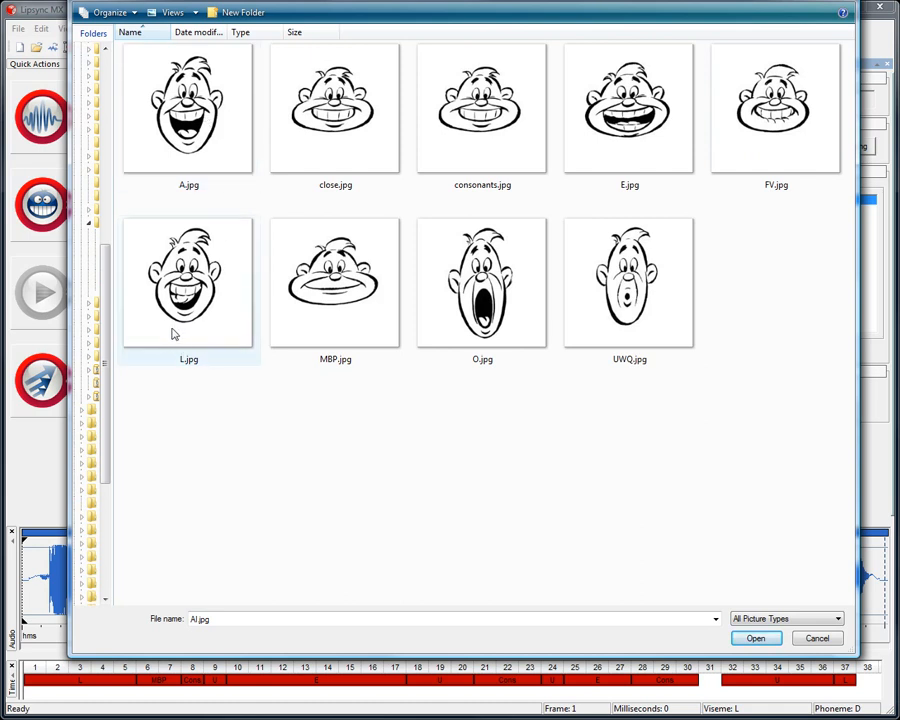
left_click(334, 284)
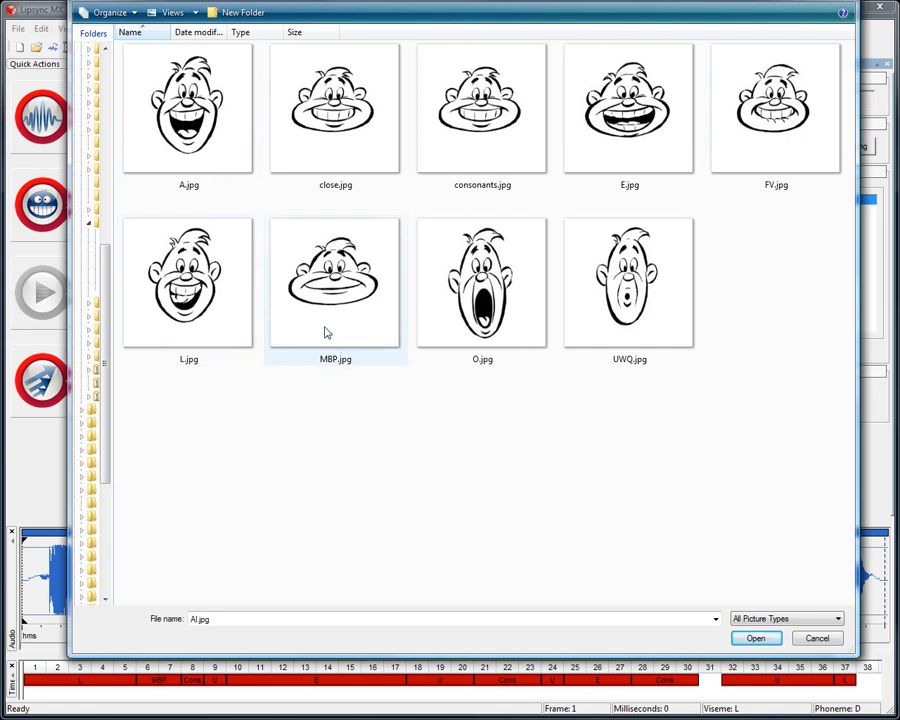
left_click(362, 490)
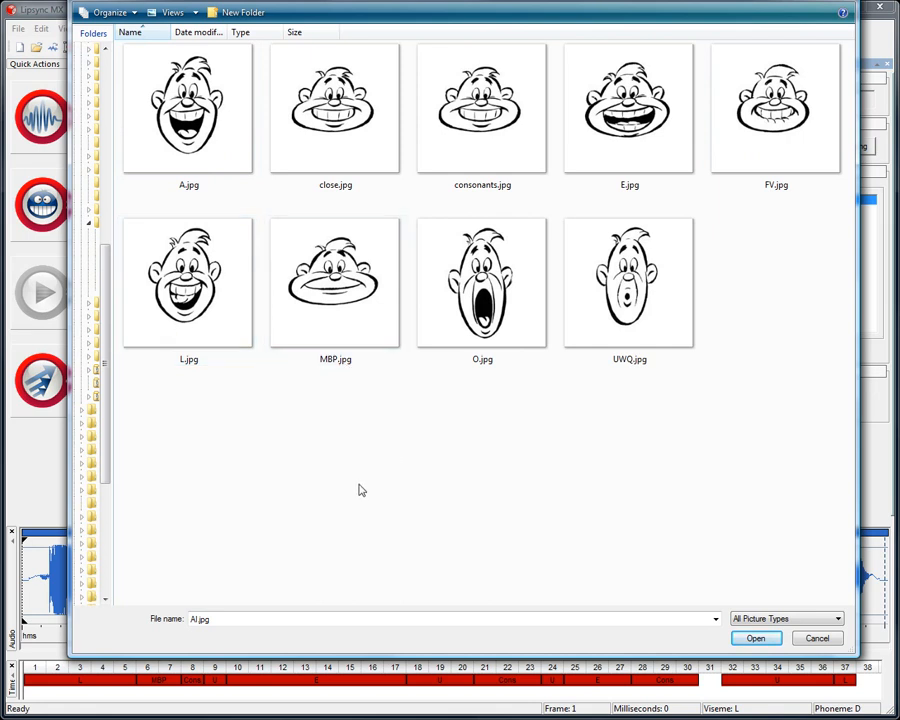
left_click(336, 284)
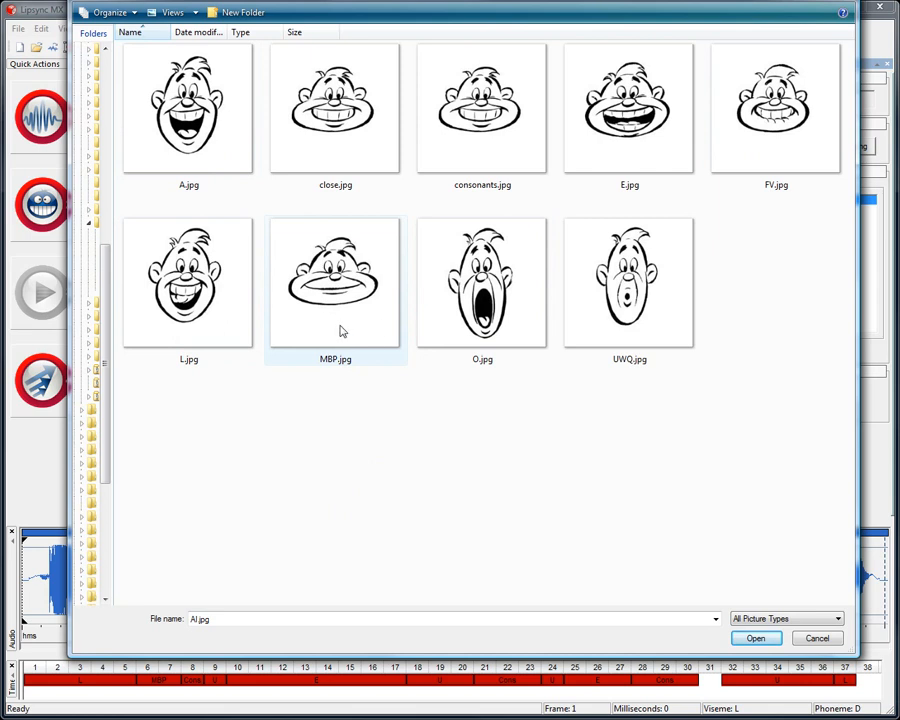
mouse_move(354, 320)
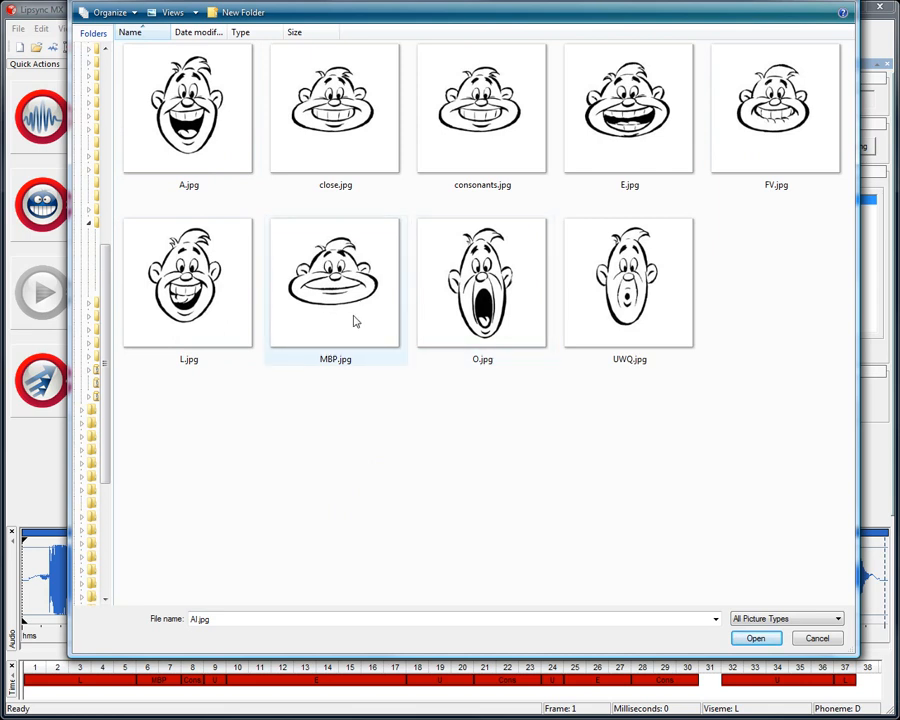
left_click(482, 284)
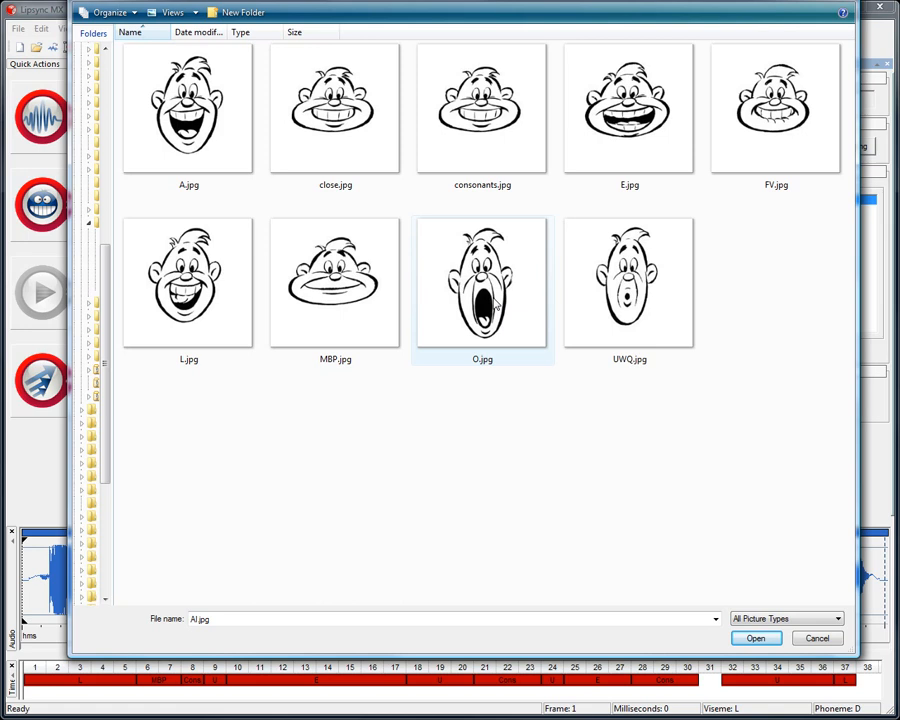
left_click(496, 500)
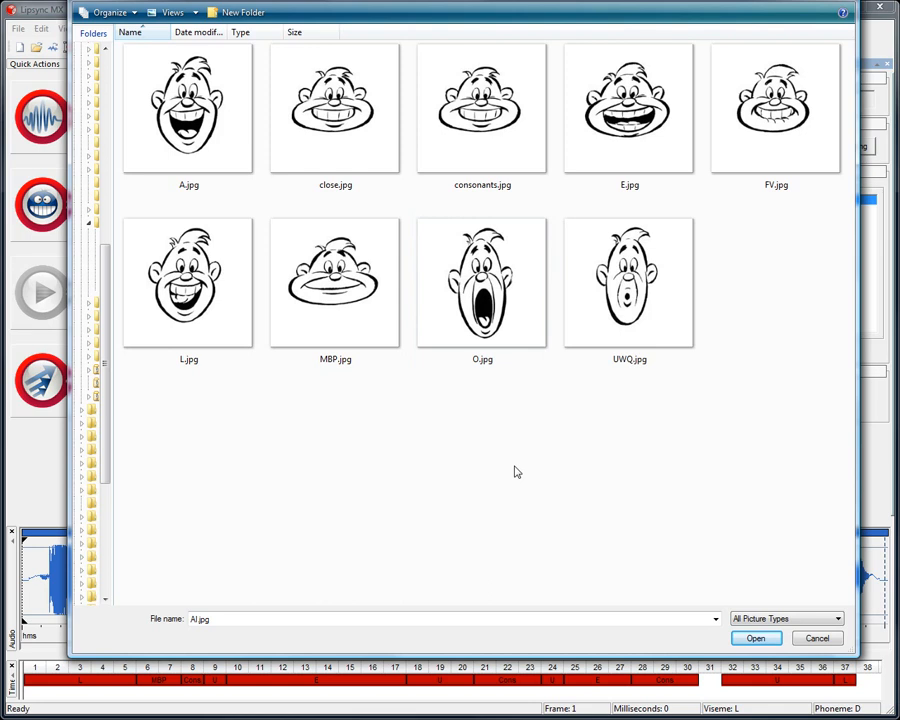
mouse_move(804, 712)
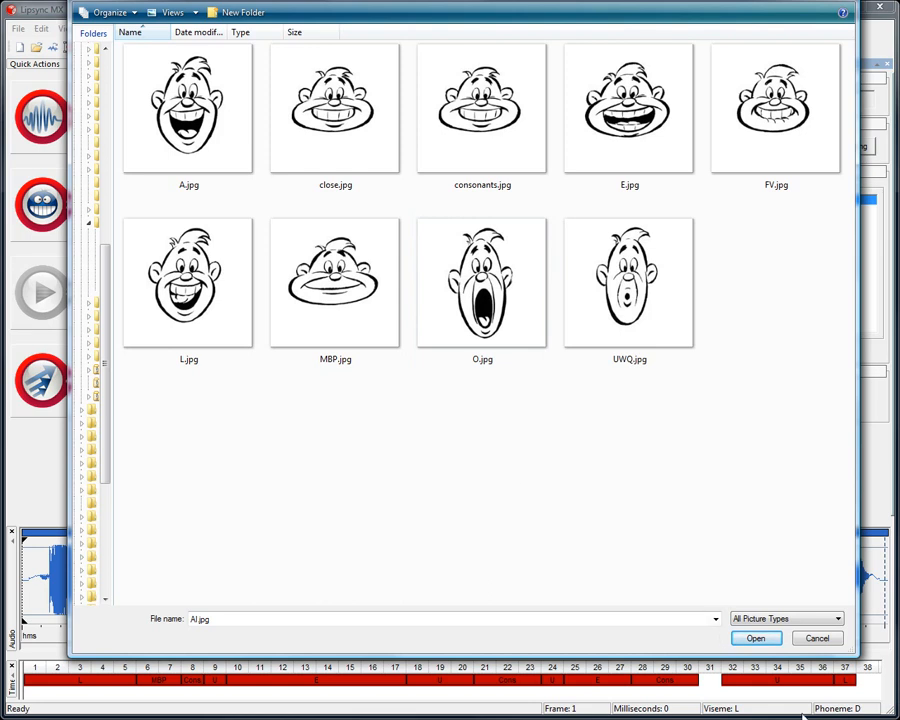